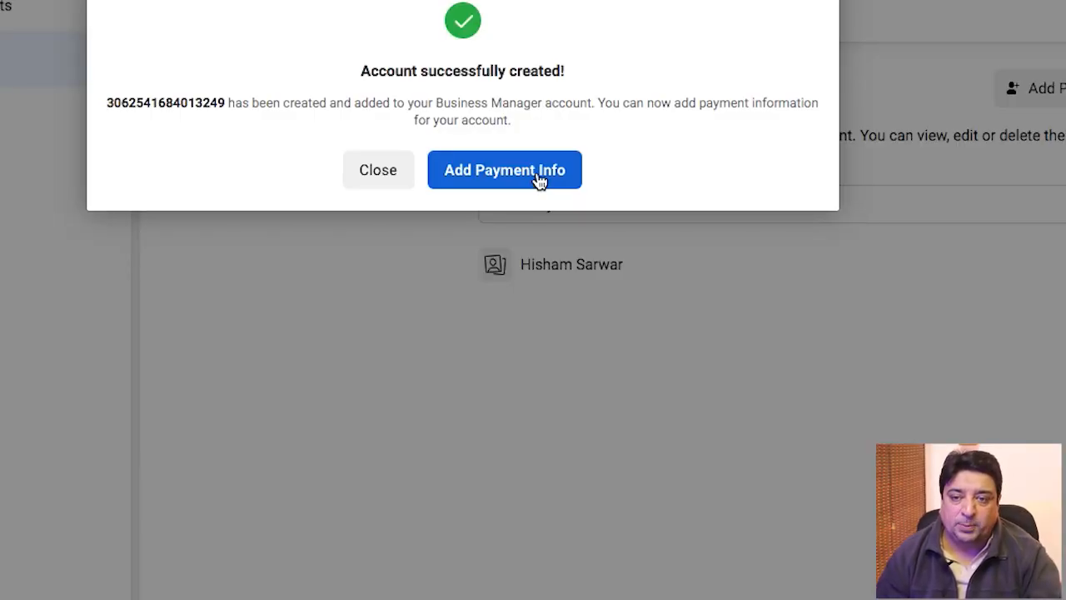
Step: Start payment setup with Pakistan, US Dollars and (GMT -08:00) Pacific Time, then continue
left_click(503, 170)
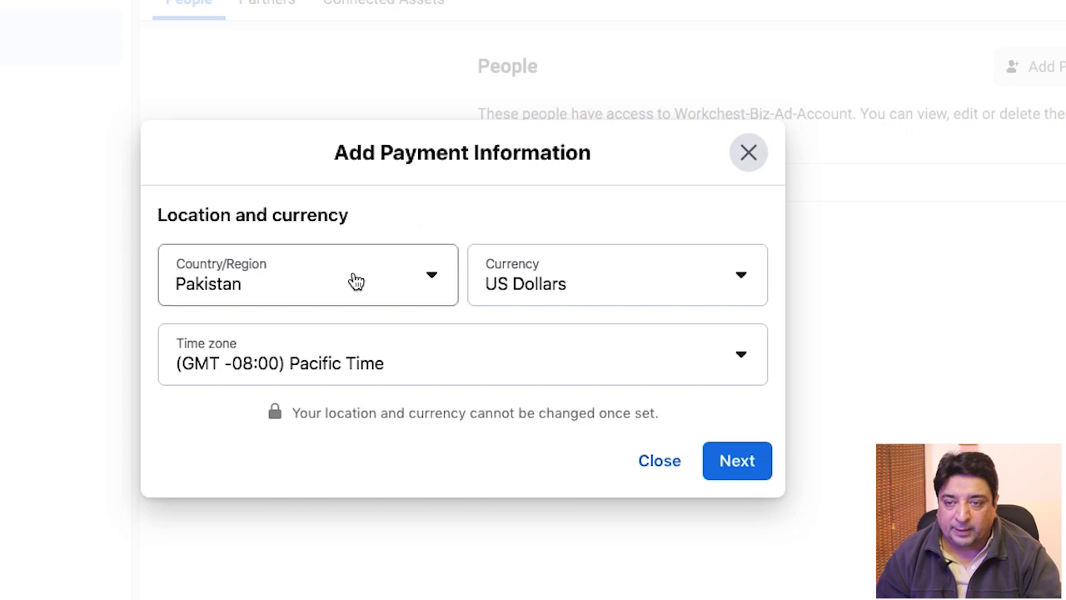
mouse_move(270, 298)
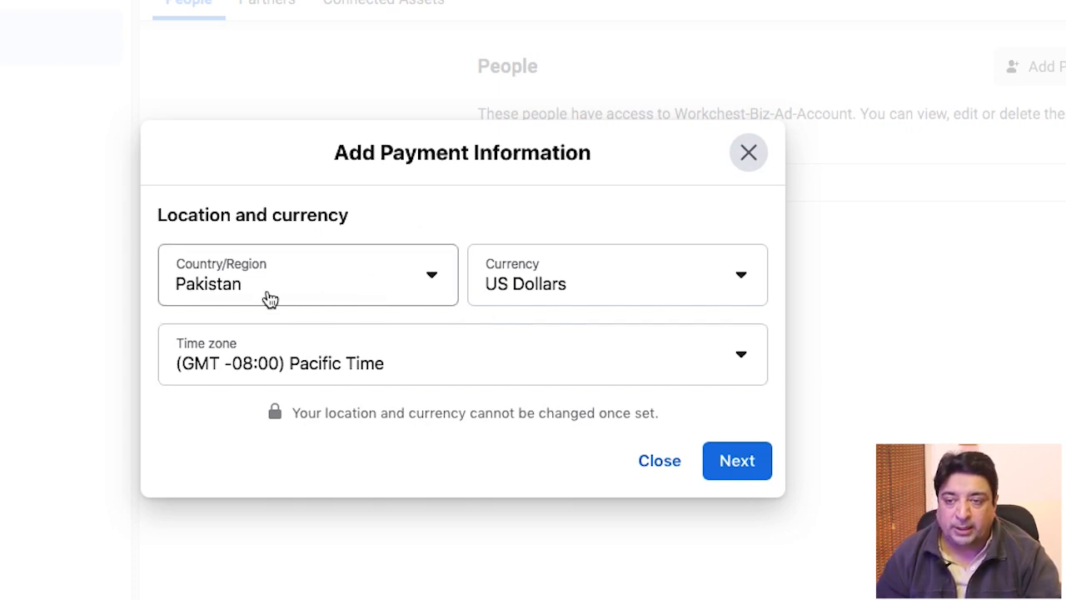
left_click(307, 274)
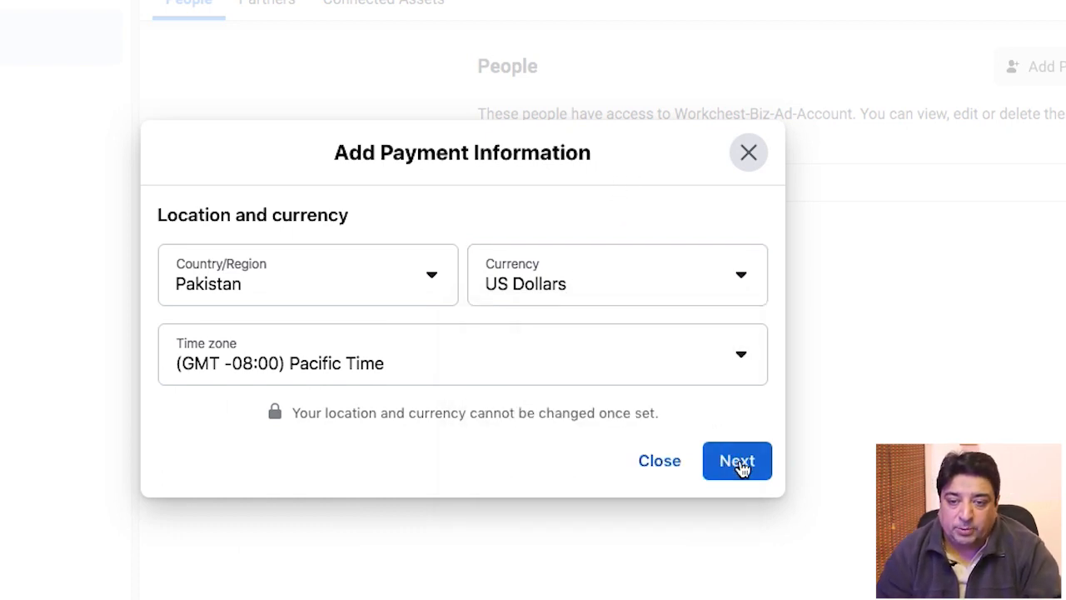
left_click(736, 461)
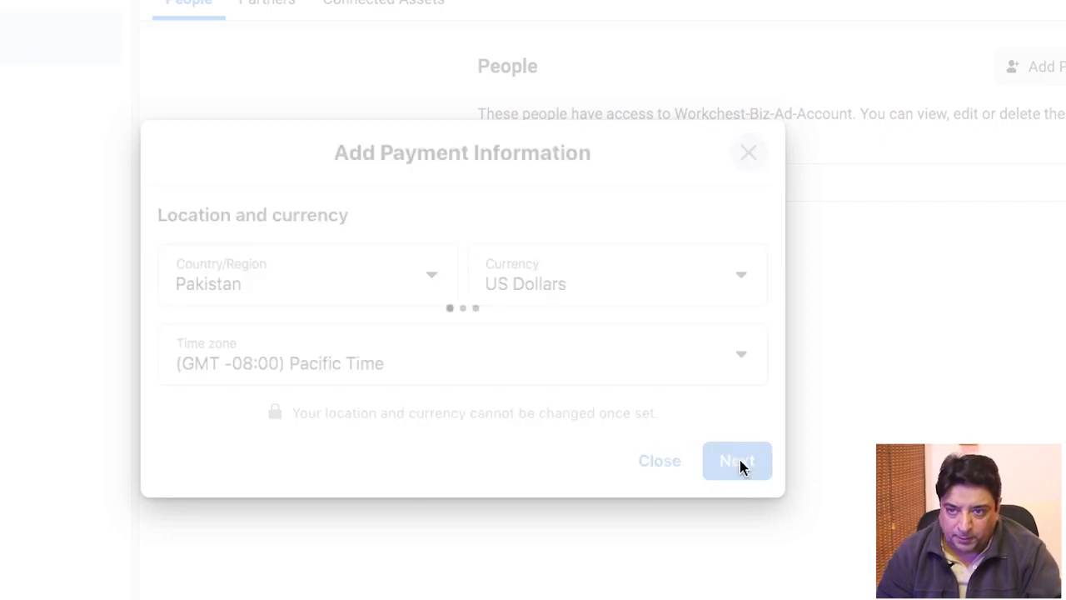
Step: Choose Debit or Credit Card payment, leaving 'I have an ad credit to claim' unticked
left_click(736, 461)
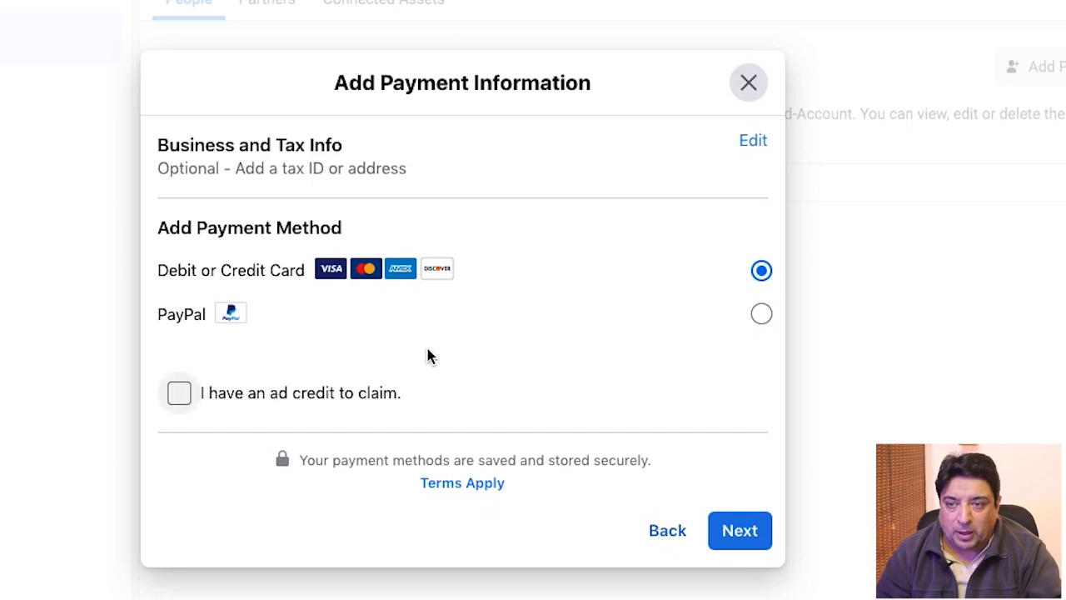
mouse_move(321, 254)
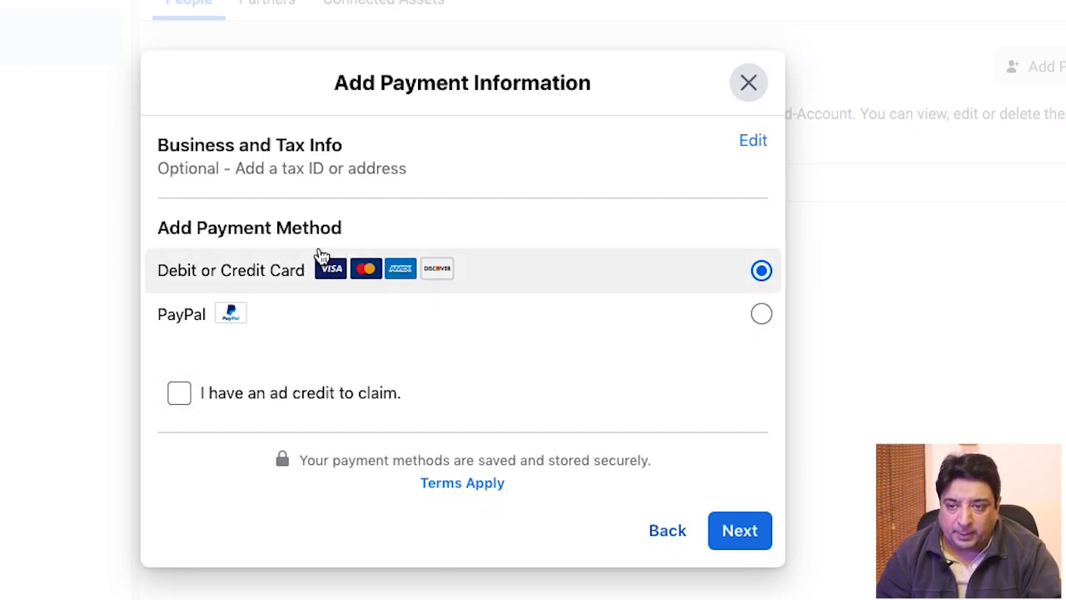
mouse_move(207, 338)
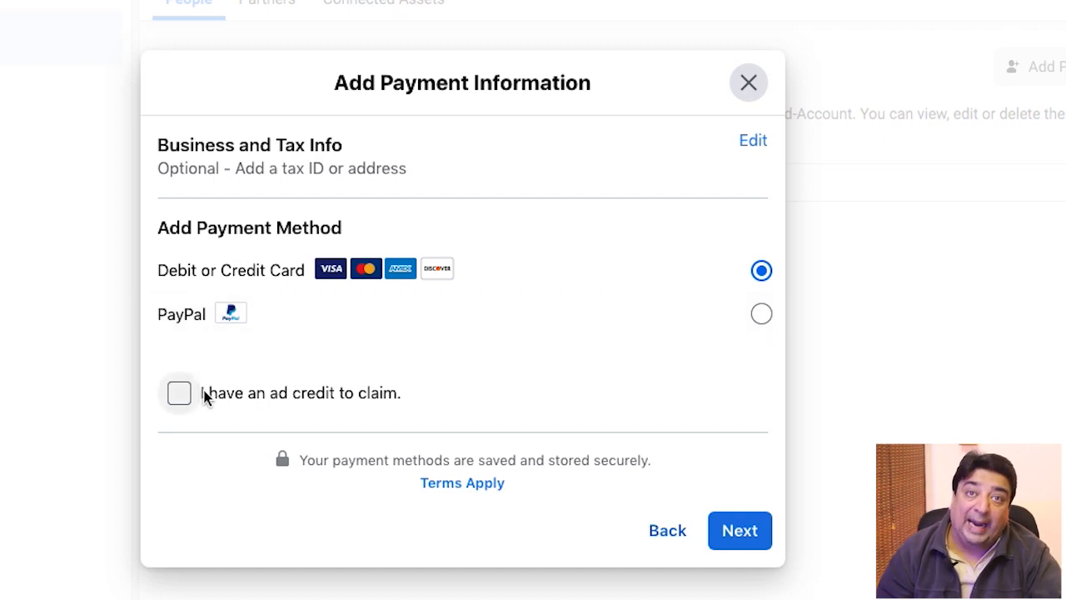
mouse_move(184, 401)
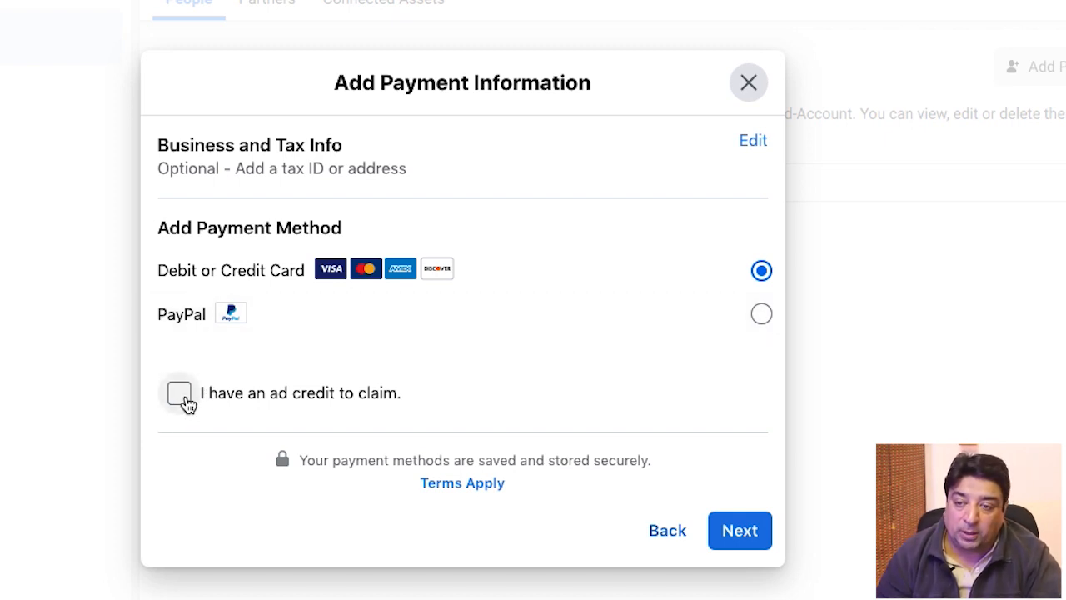
left_click(178, 392)
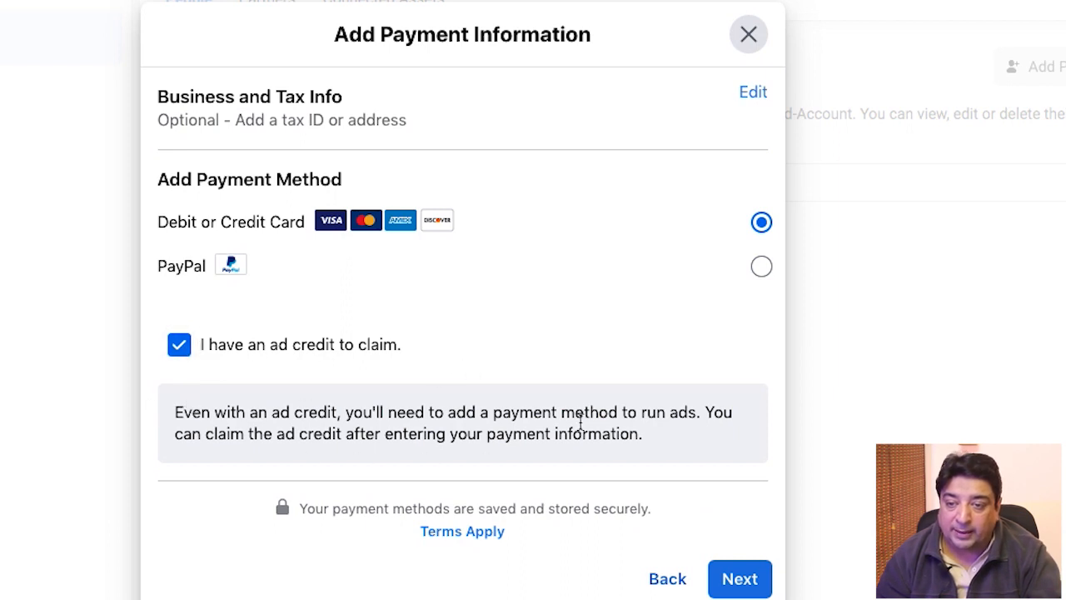
left_click(179, 344)
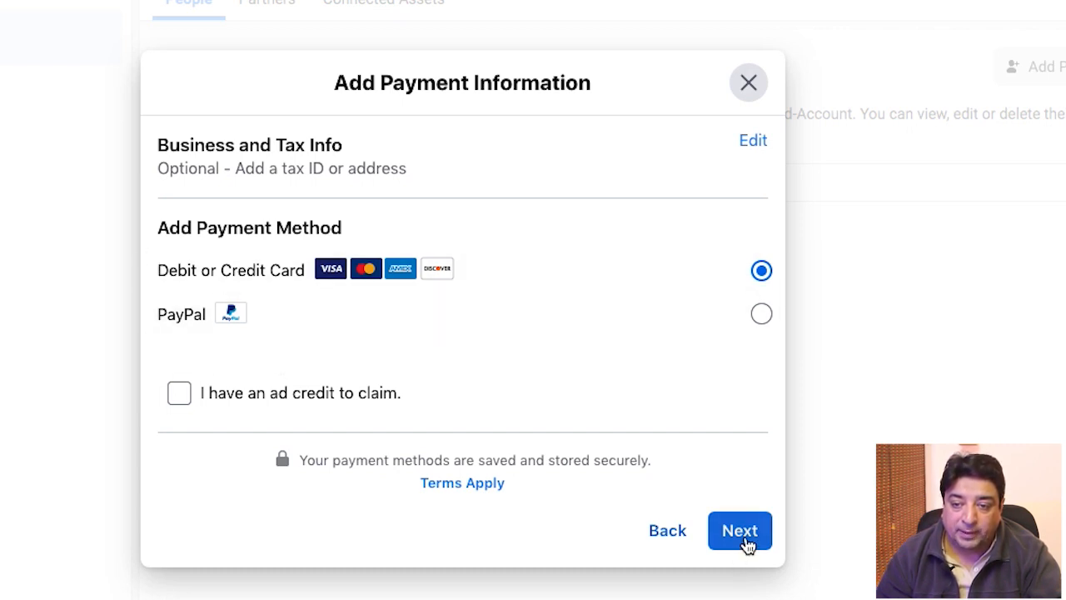
left_click(740, 531)
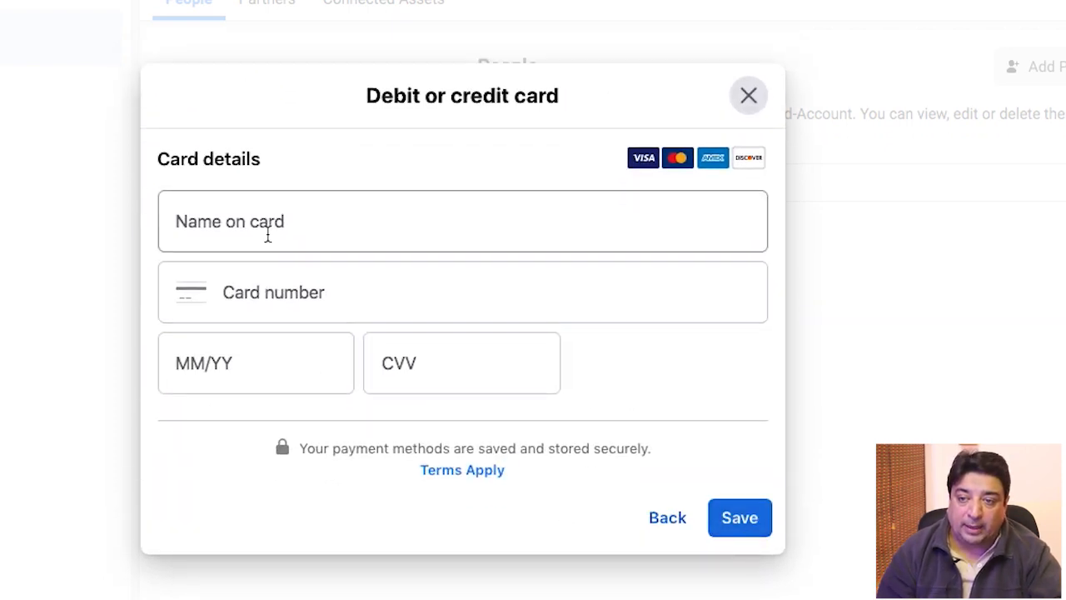
Step: Enter the name on card, card number, MM/YY expiry and CVV in the card dialog
left_click(462, 221)
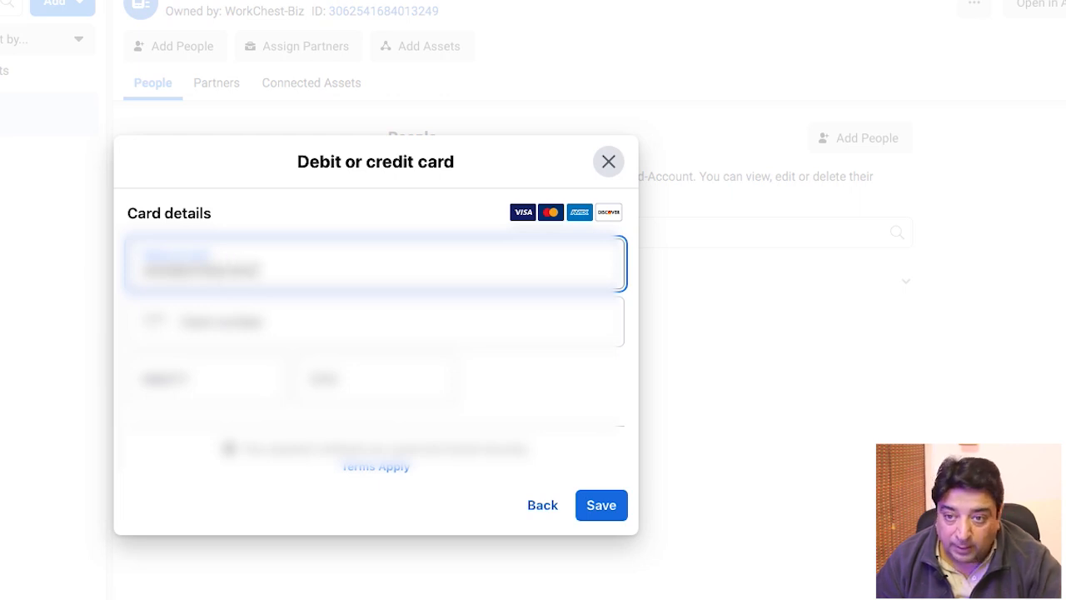
left_click(206, 378)
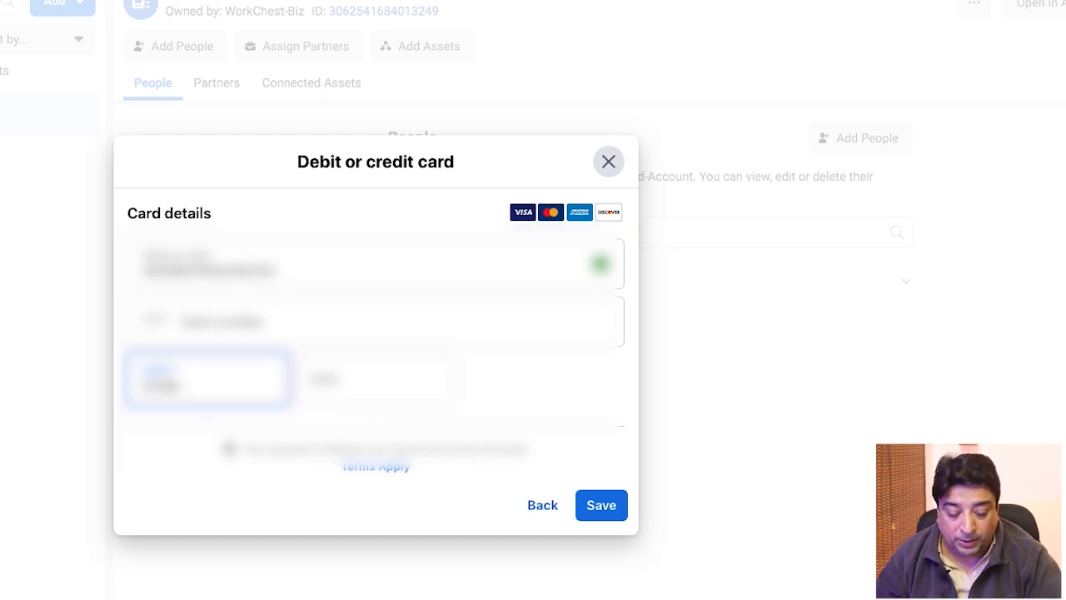
left_click(375, 379)
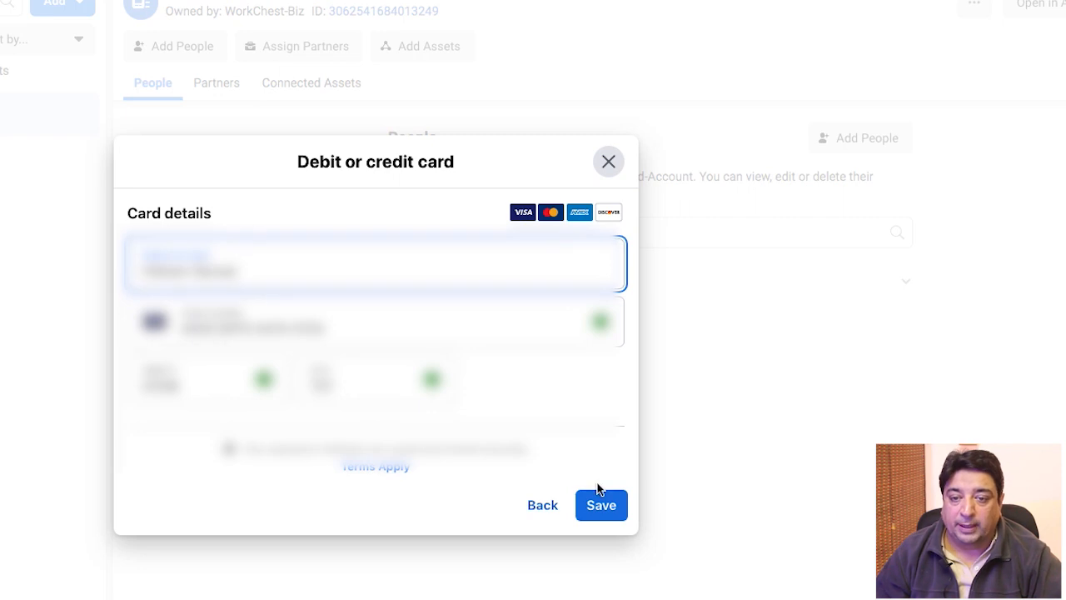
left_click(600, 504)
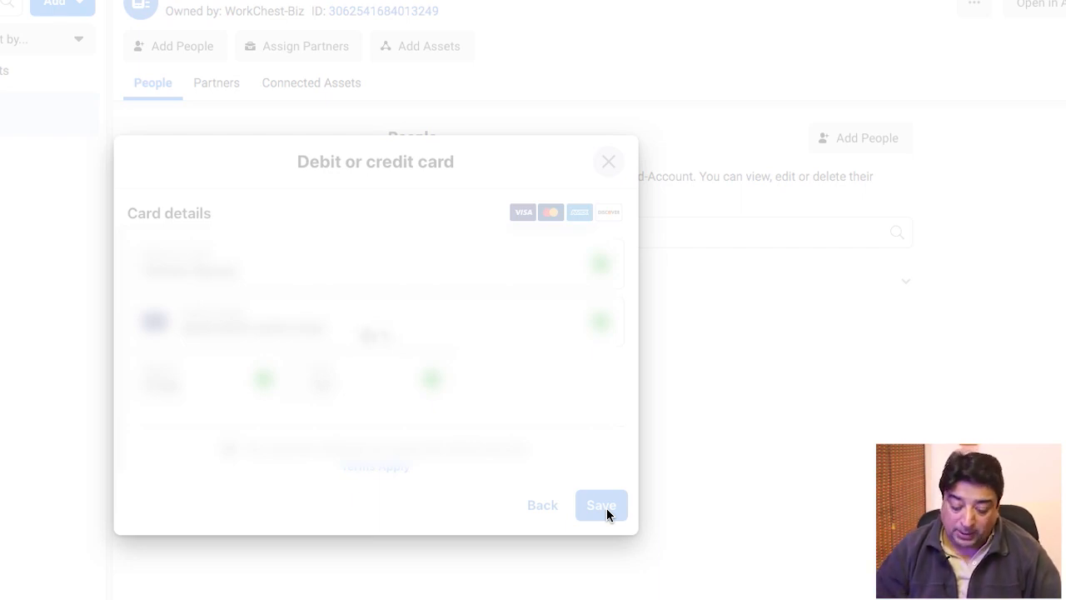
Step: Save the card and close the 'Card successfully saved' dialog with Done
left_click(600, 504)
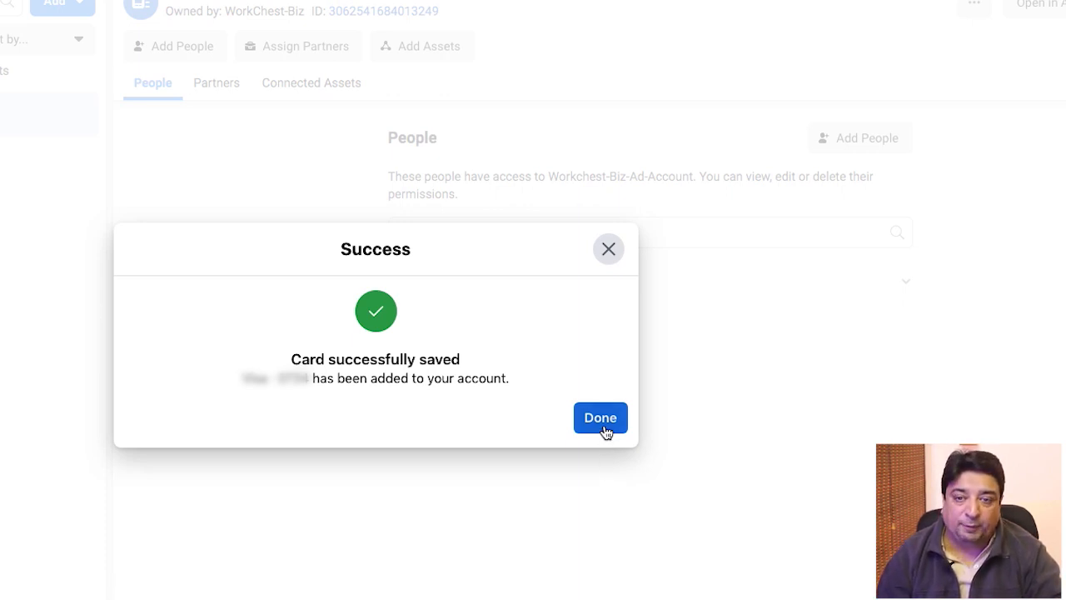
left_click(599, 417)
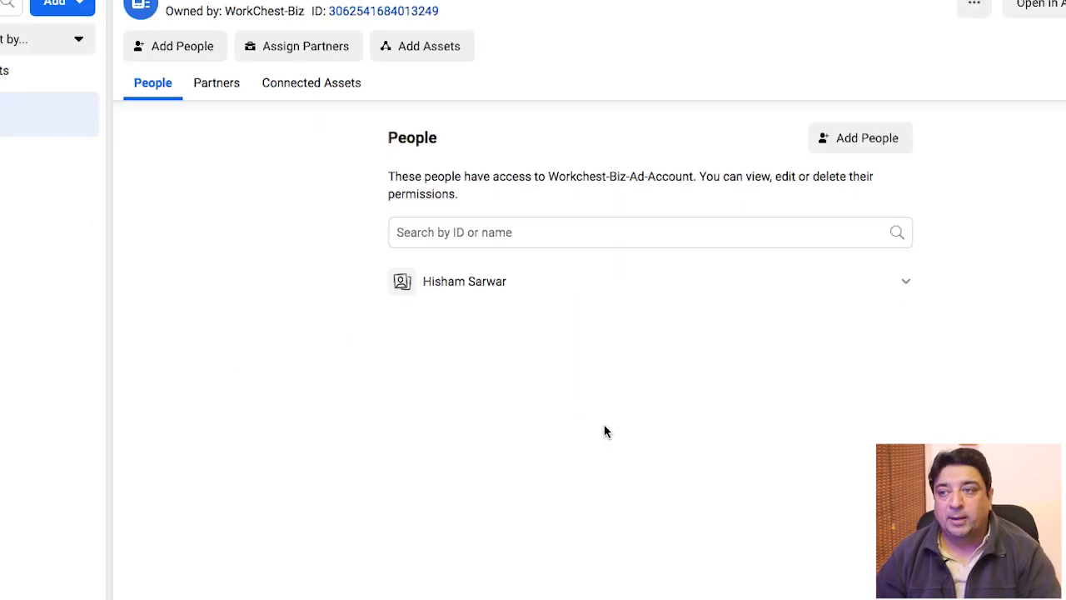